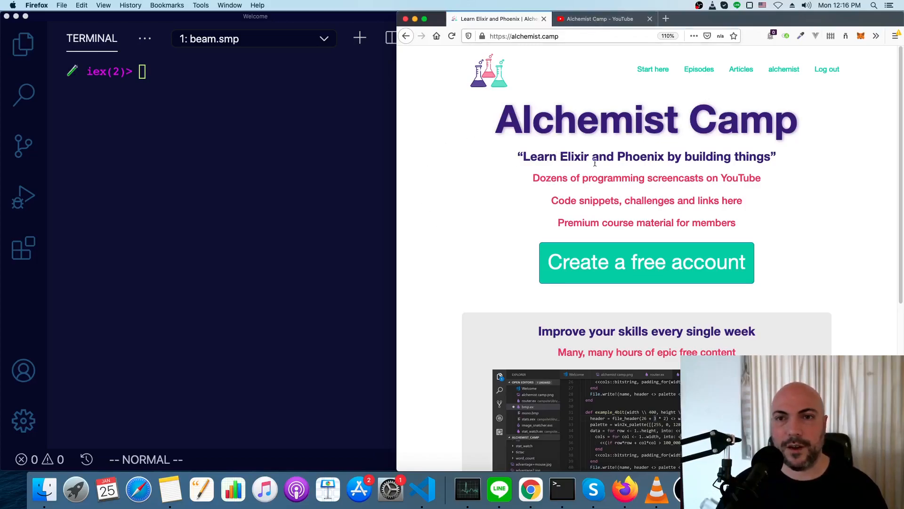
# Switch Firefox to the Alchemist Camp YouTube channel page.
pyautogui.click(600, 18)
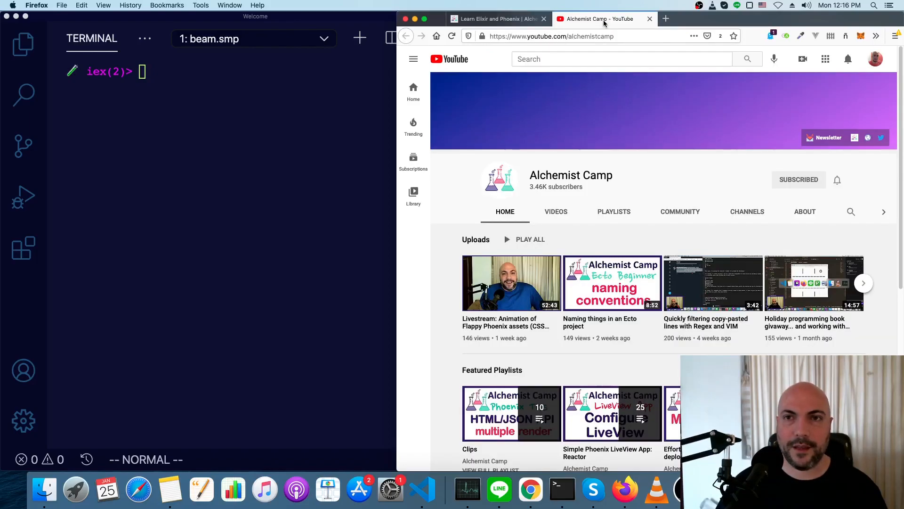
pyautogui.moveTo(752, 226)
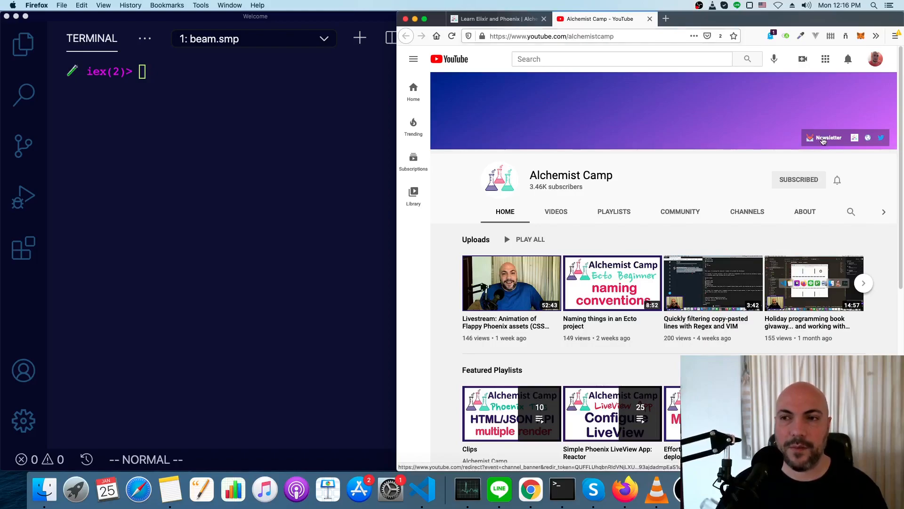
pyautogui.moveTo(201, 107)
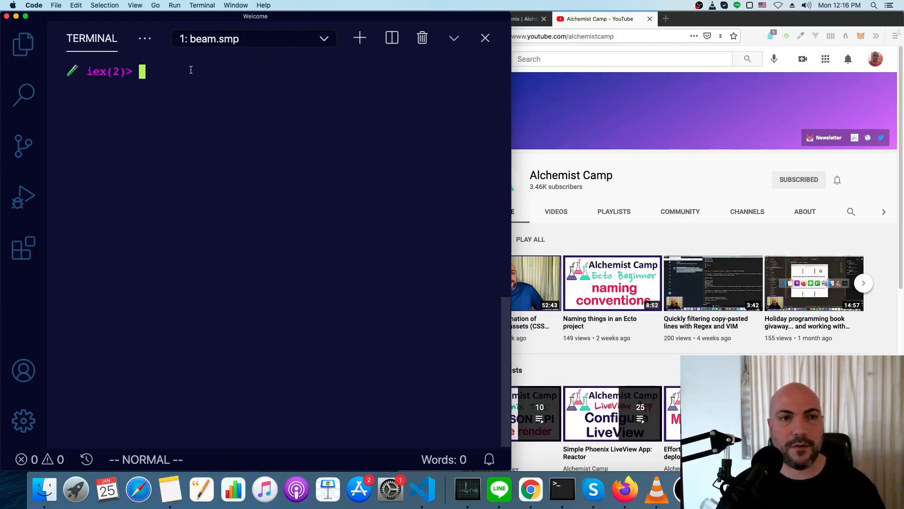
# Bind nums to the list [1,2,3,4,5] at the IEx prompt.
pyautogui.write('nums =')
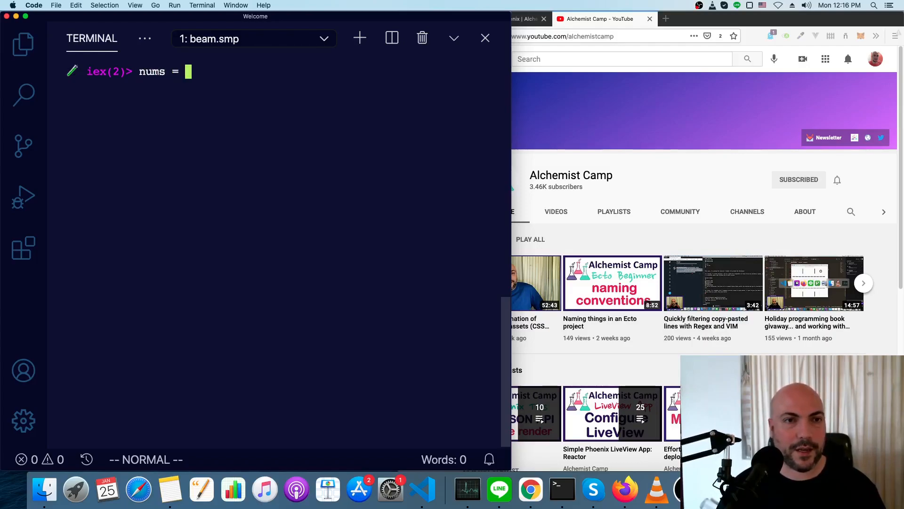
pyautogui.write('[1,2,3,4,5')
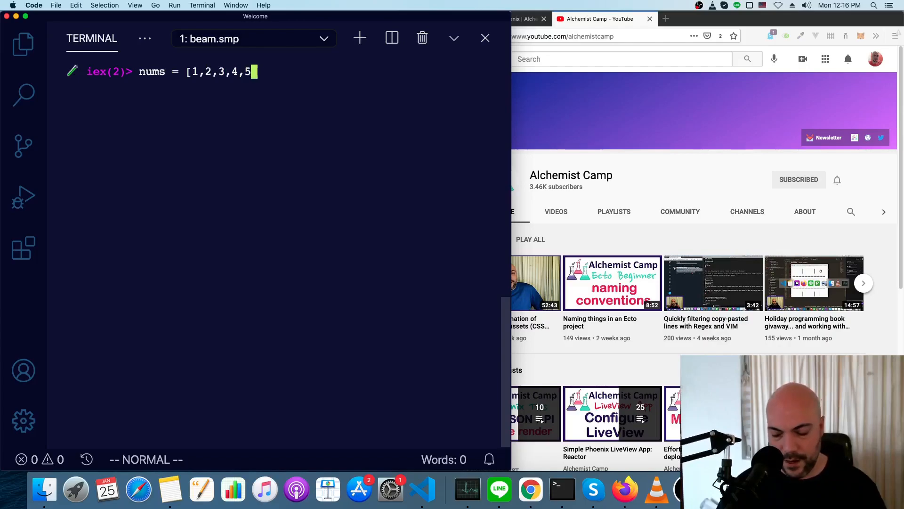
pyautogui.press('enter')
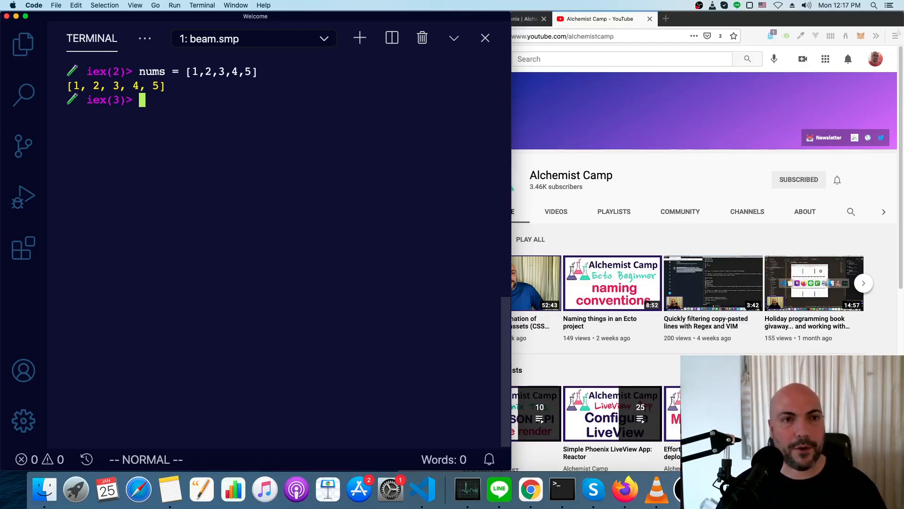
# Evaluate Enum.map(nums, fn x -> x * 3 end), returning [3, 6, 9, 12, 15].
pyautogui.write('Enum.')
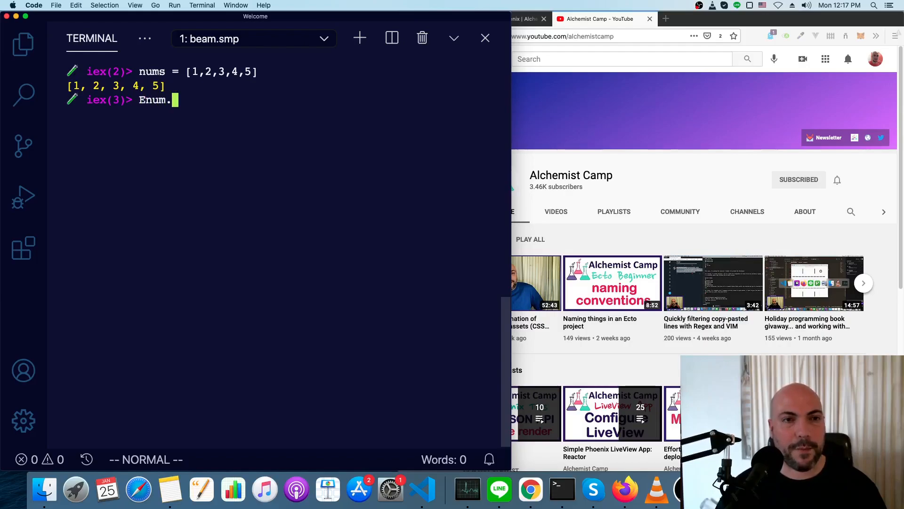
pyautogui.write('map')
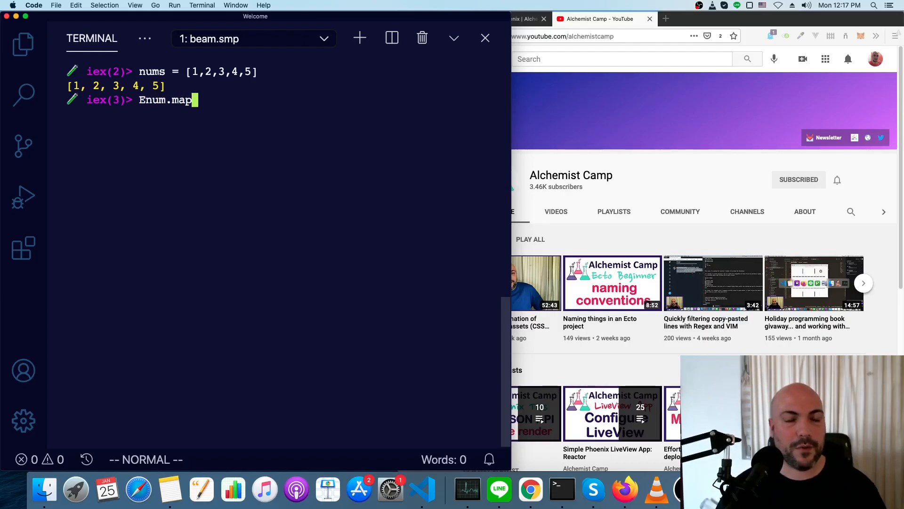
pyautogui.write('(')
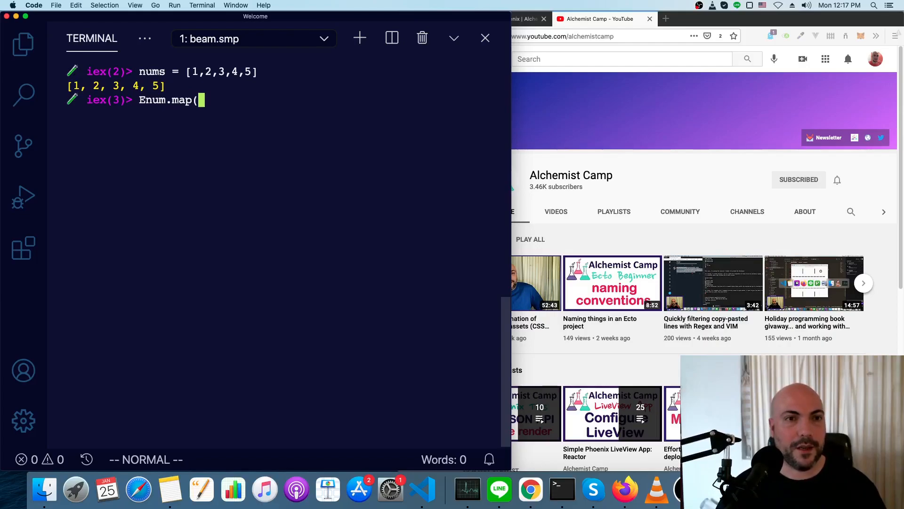
pyautogui.write('nums,')
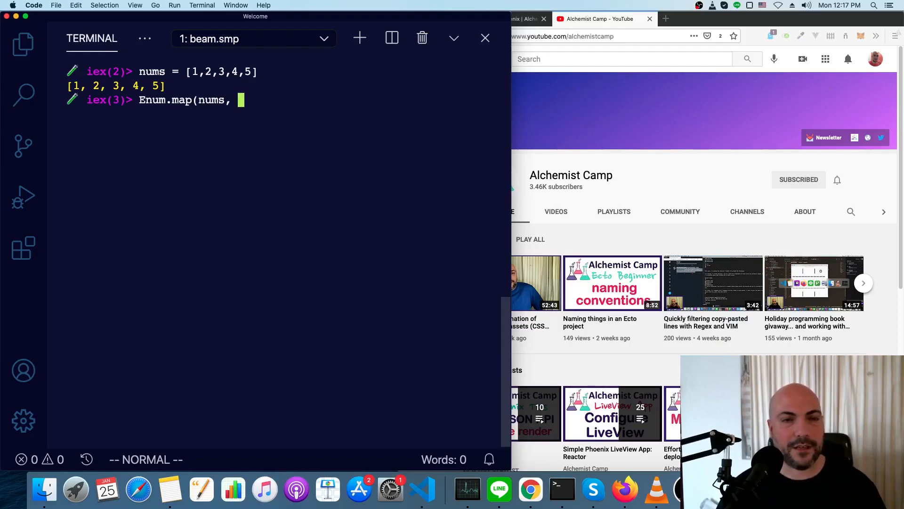
pyautogui.write('fn x -')
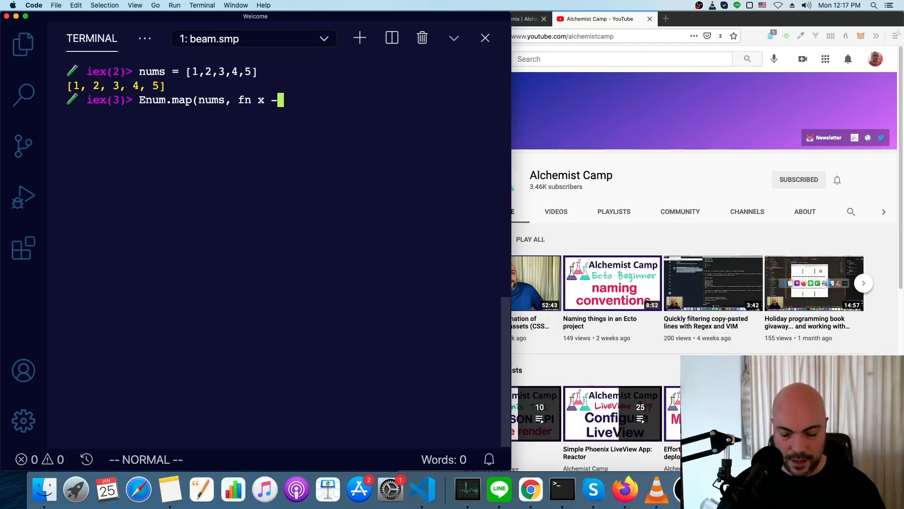
pyautogui.write('>')
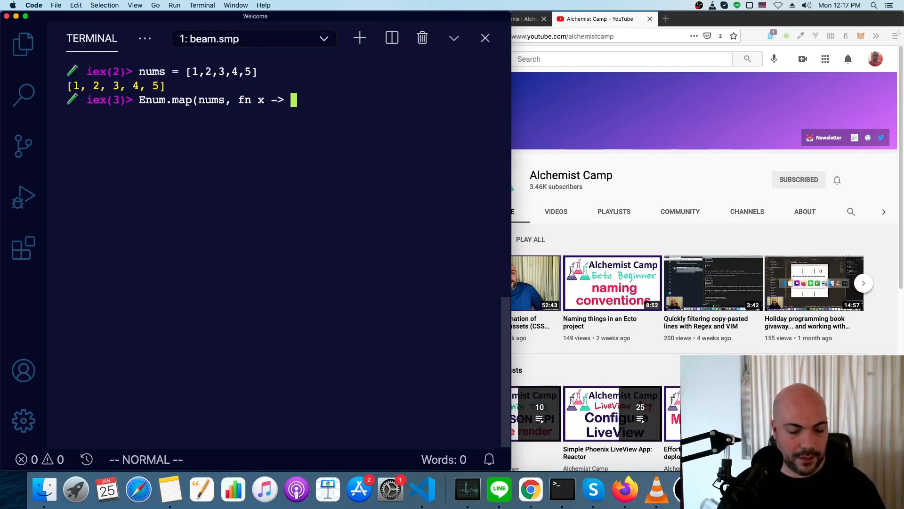
pyautogui.write('x * 3 end')
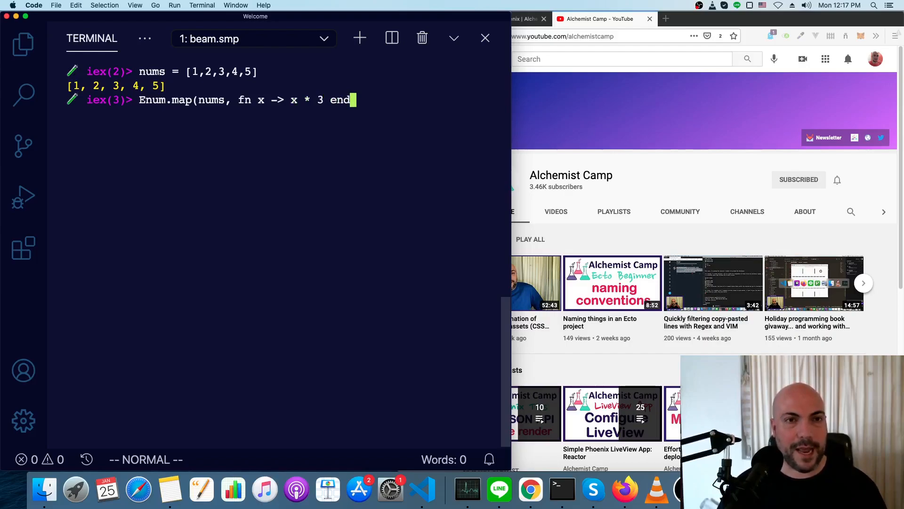
pyautogui.write(')')
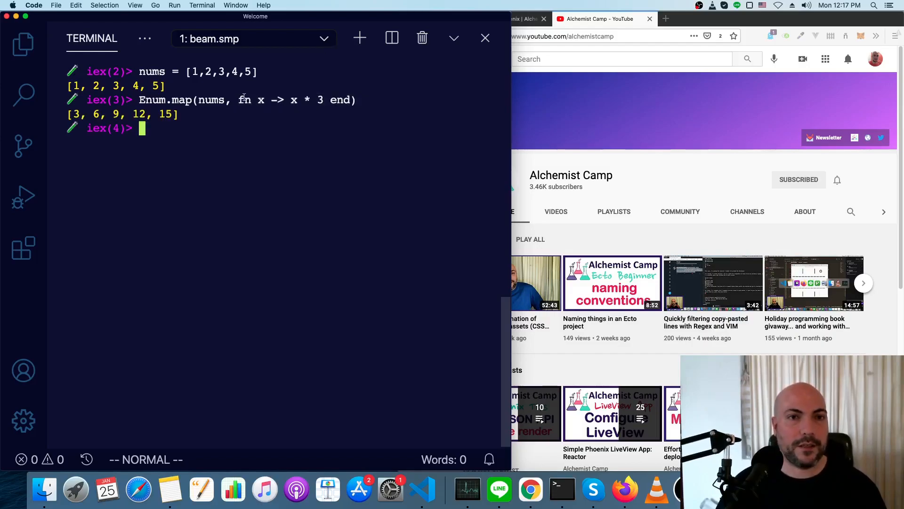
# Bind triple to fn x -> x * 3 end and run Enum.map(nums, triple).
pyautogui.moveTo(237, 100); pyautogui.dragTo(352, 100)
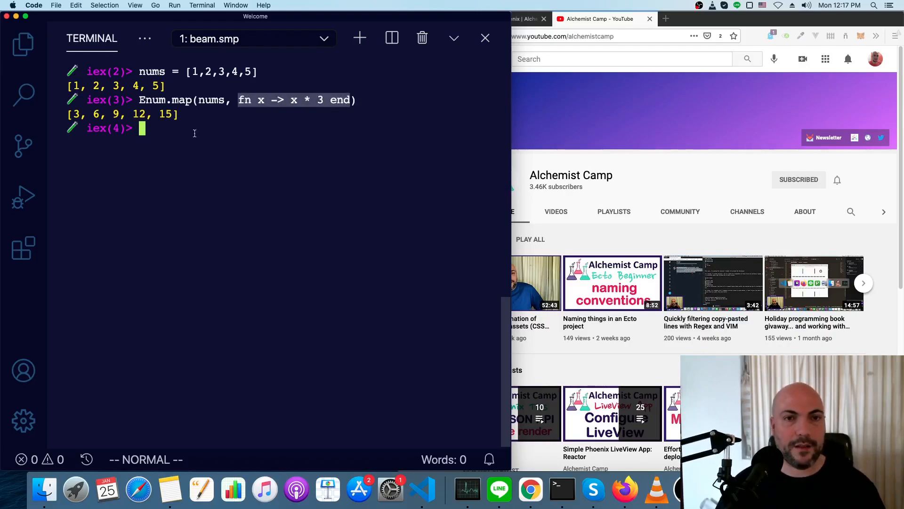
pyautogui.click(193, 132)
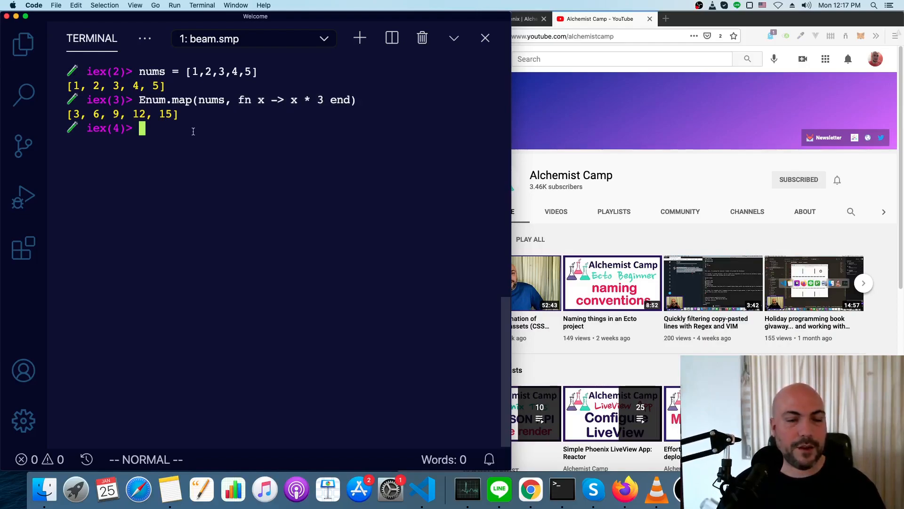
pyautogui.write('t')
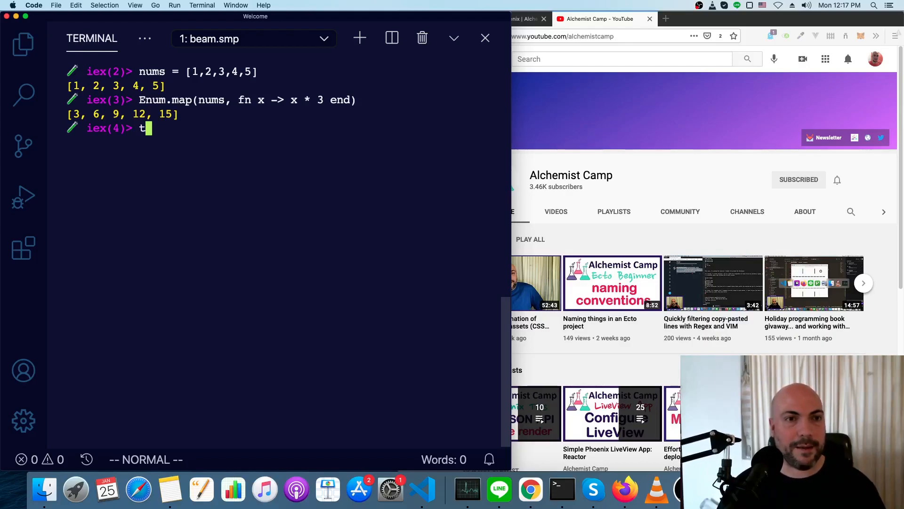
pyautogui.write('riple = fn x -> x * 3 end')
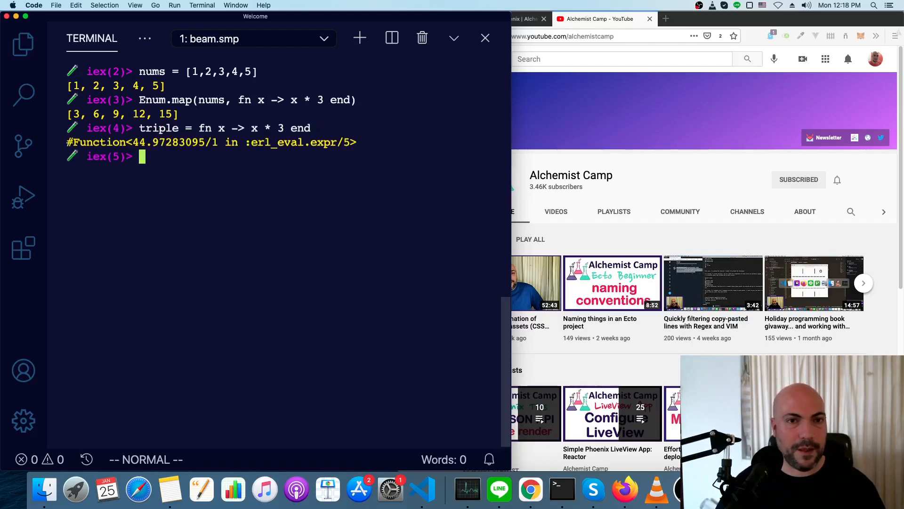
pyautogui.write('Enum.map(nums, fn x -> x)')
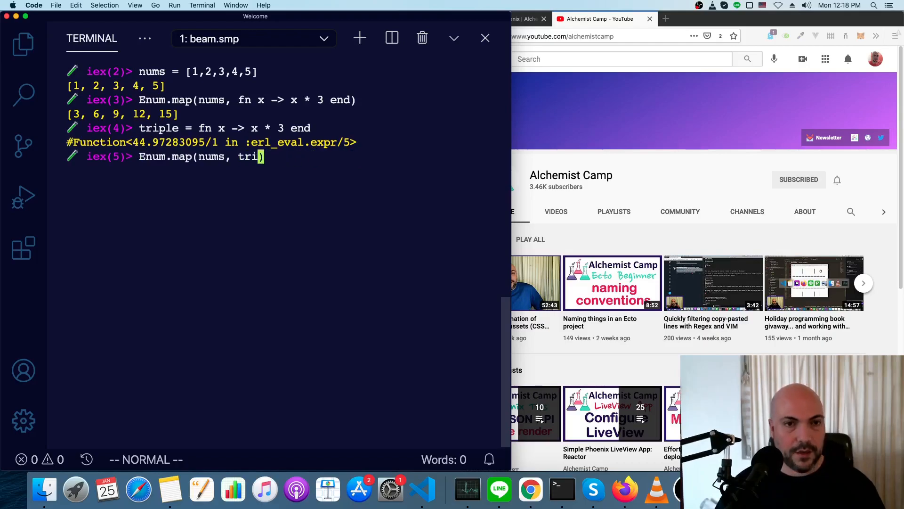
pyautogui.write('ple')
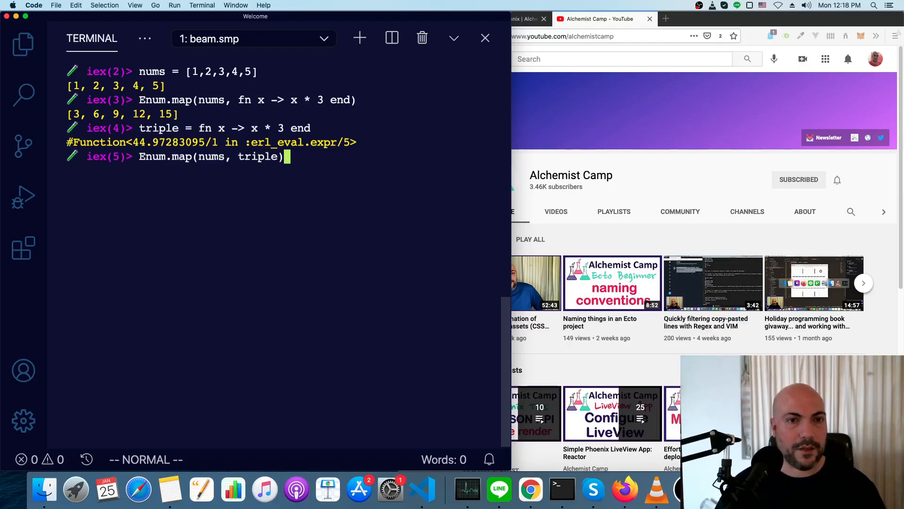
pyautogui.press('Return')
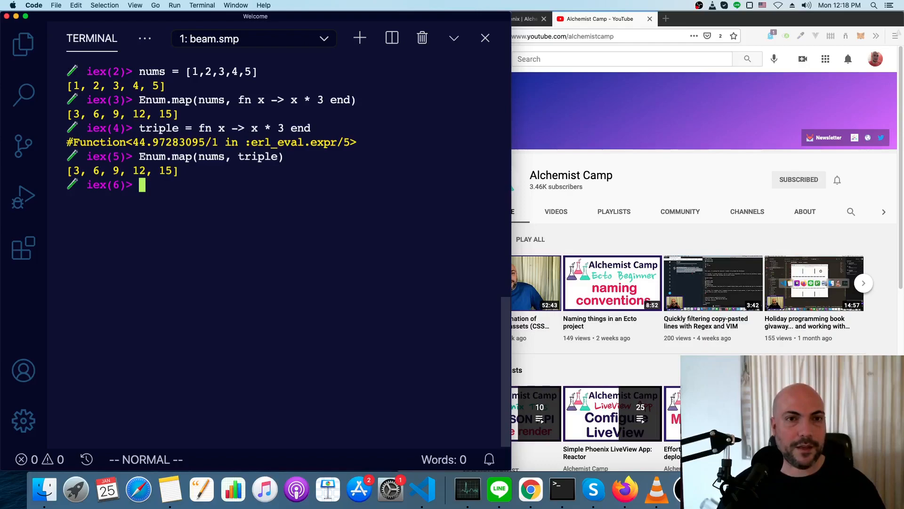
# Call triple.(4) in IEx, which returns 12.
pyautogui.moveTo(237, 100); pyautogui.dragTo(325, 100)
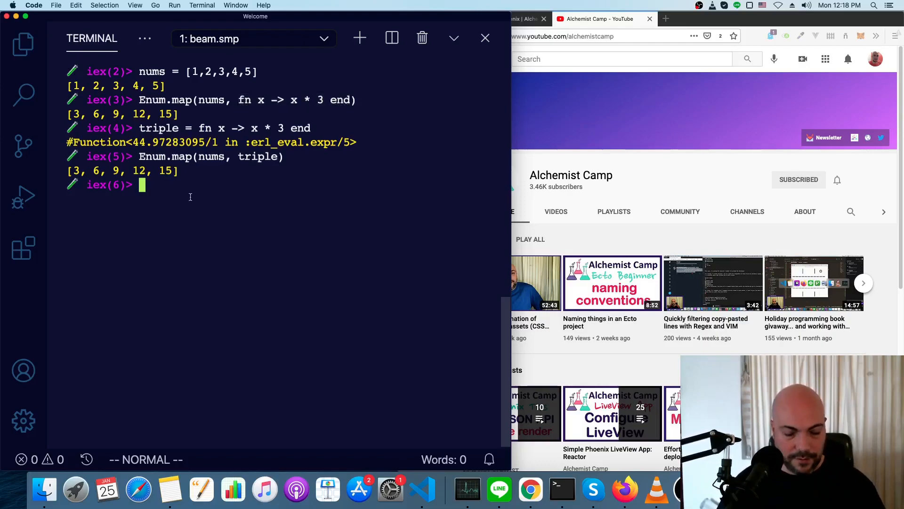
pyautogui.write('triple.')
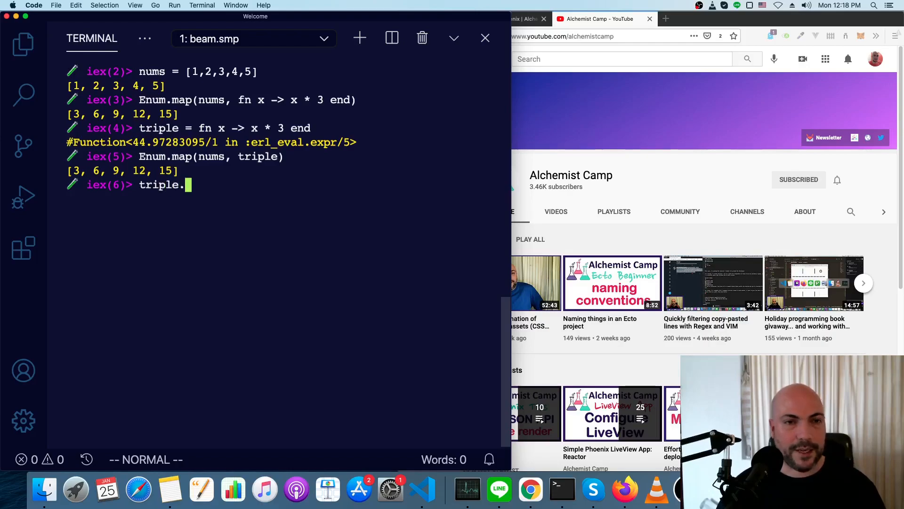
pyautogui.write('(4')
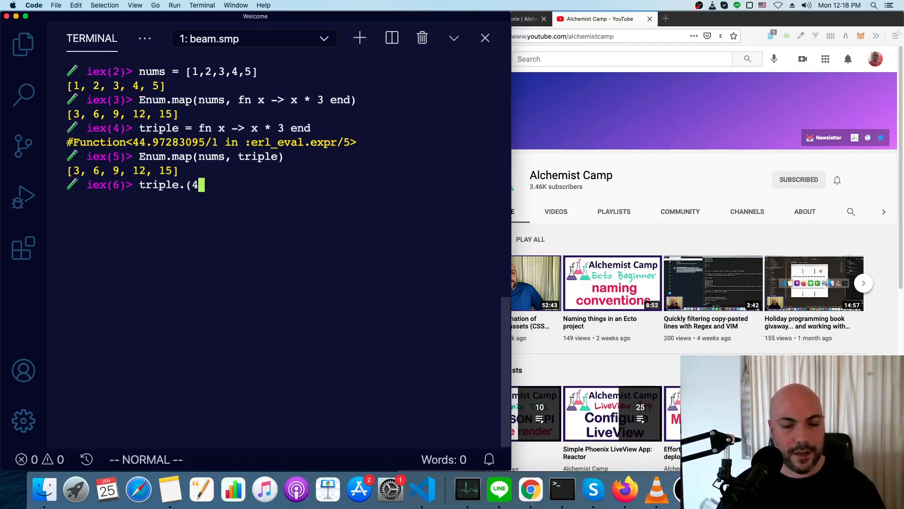
pyautogui.write(')')
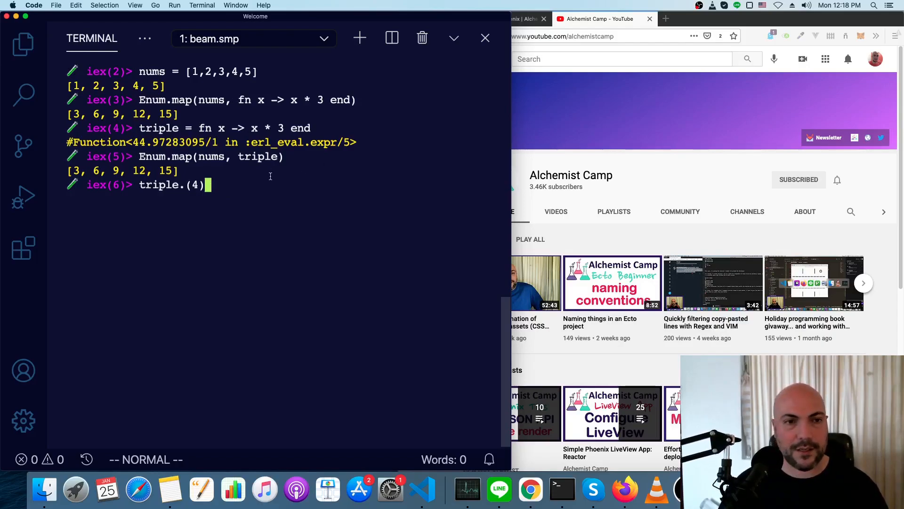
pyautogui.press('enter')
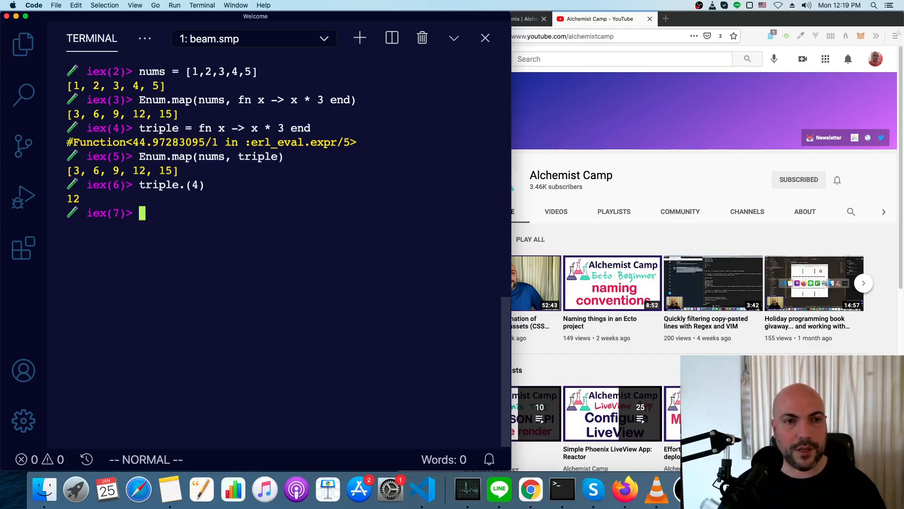
# Try Enum.map(nums, &(& * 5)), hit the syntax error, then use &(&1 * 5).
pyautogui.write('&')
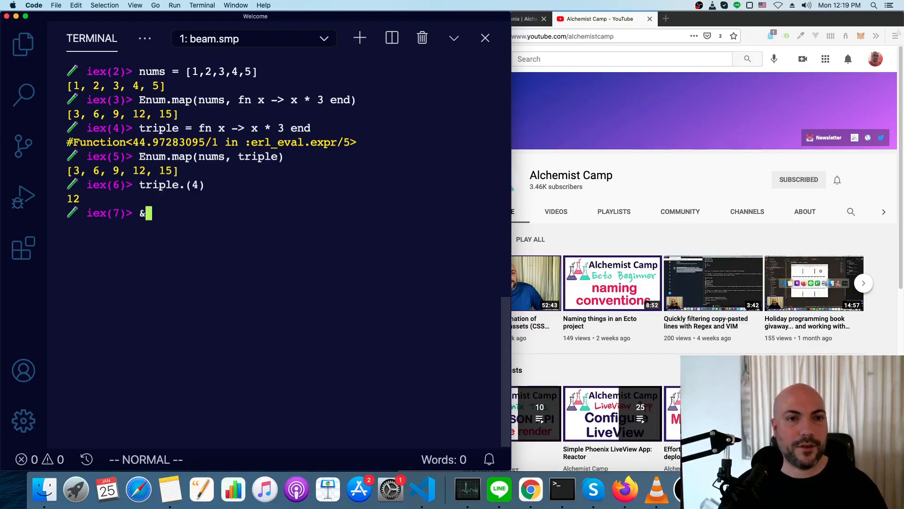
pyautogui.write('(')
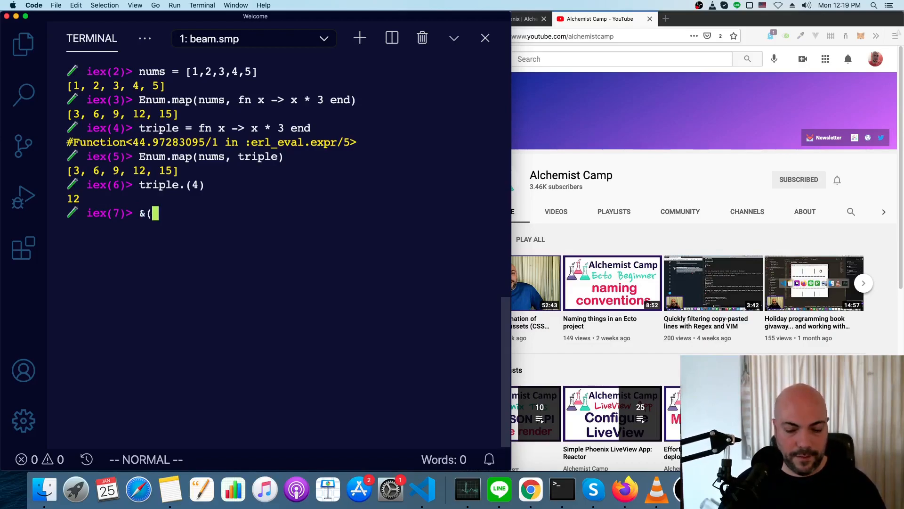
pyautogui.write('&1 * 3')
pyautogui.write('triple.(4')
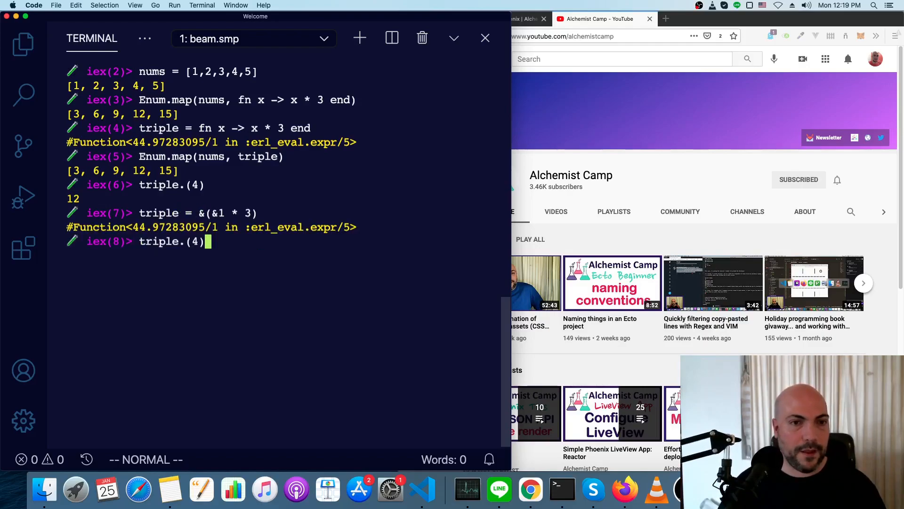
pyautogui.write('Enum.map(nums, triple)')
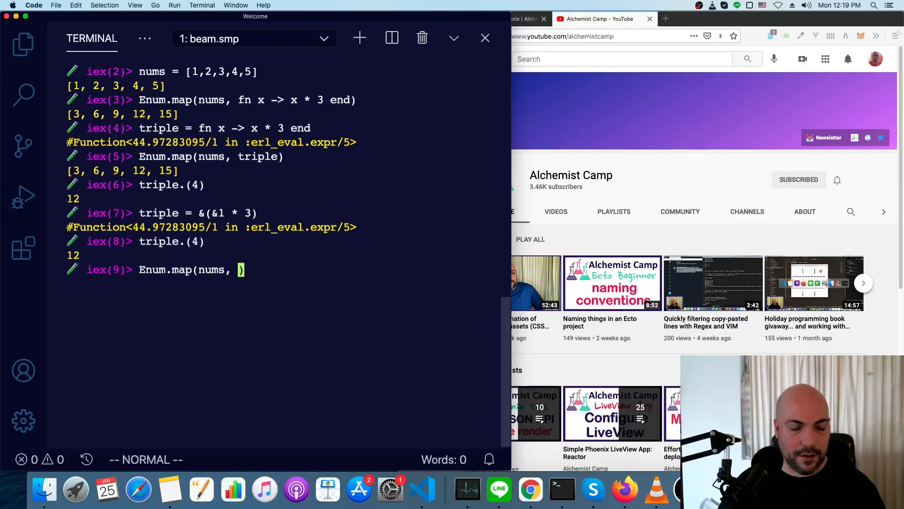
pyautogui.write('&(')
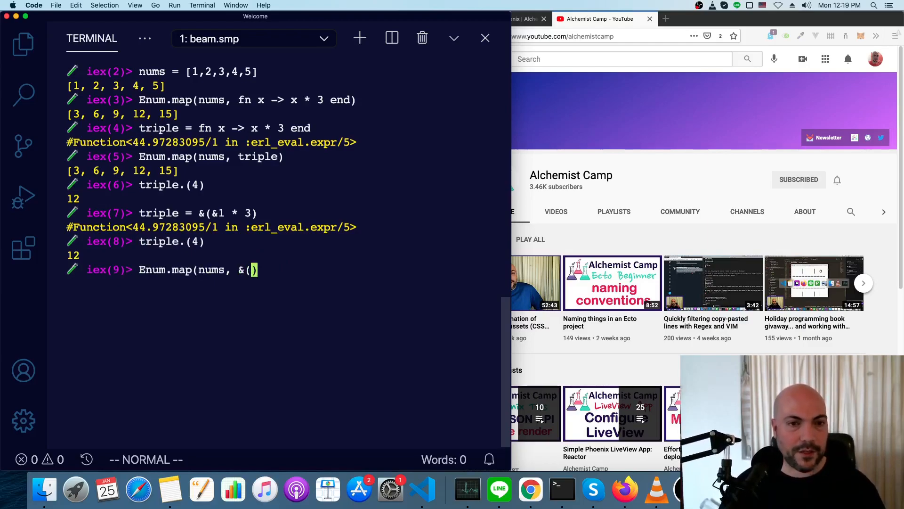
pyautogui.write('&1 * 5')
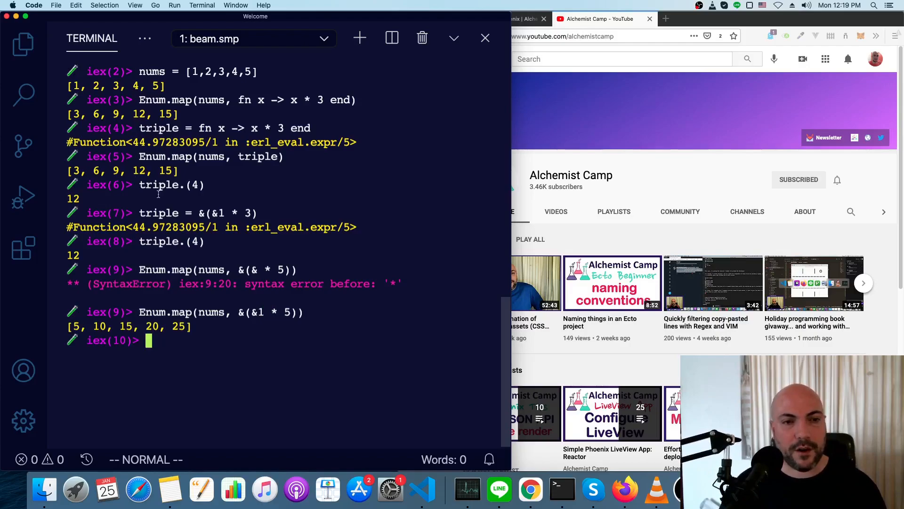
pyautogui.moveTo(229, 341)
pyautogui.write('Enum')
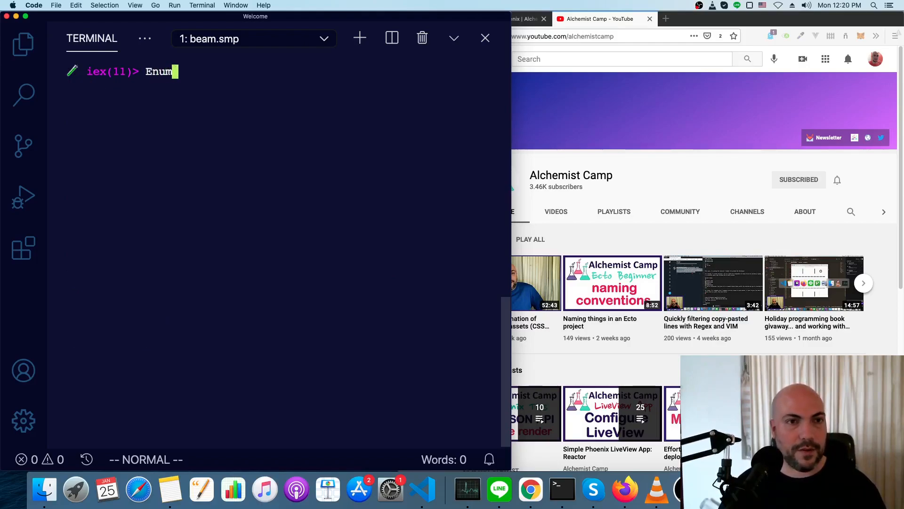
# Run Enum.reduce(nums, 1, fn a, b -> a * b end), returning 120.
pyautogui.write('.reduc')
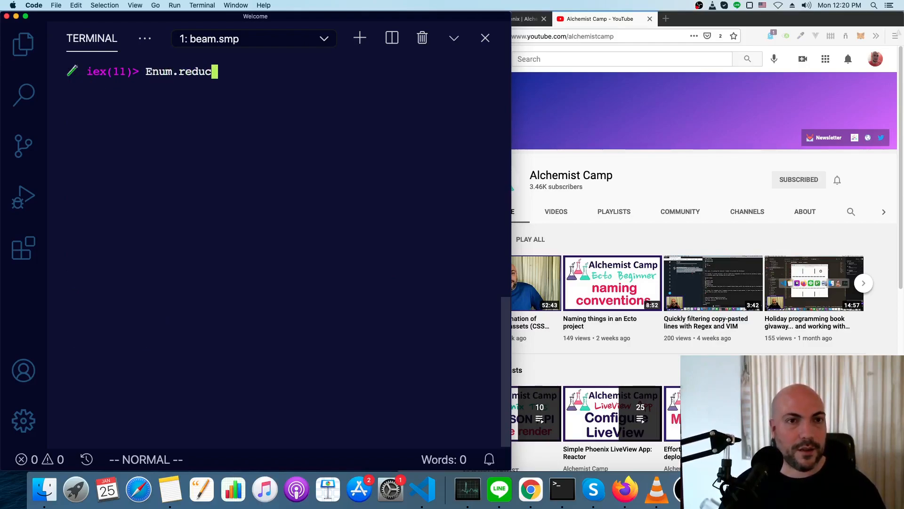
pyautogui.write('e(nums')
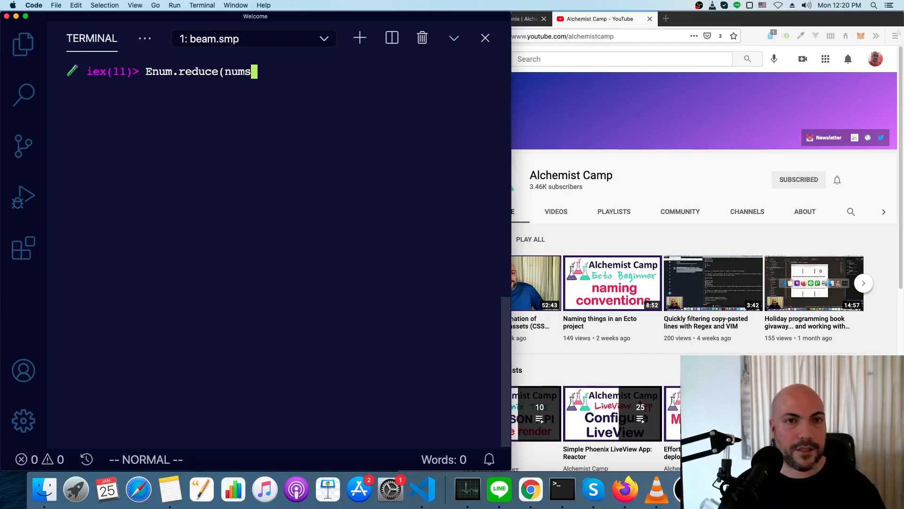
pyautogui.write(',')
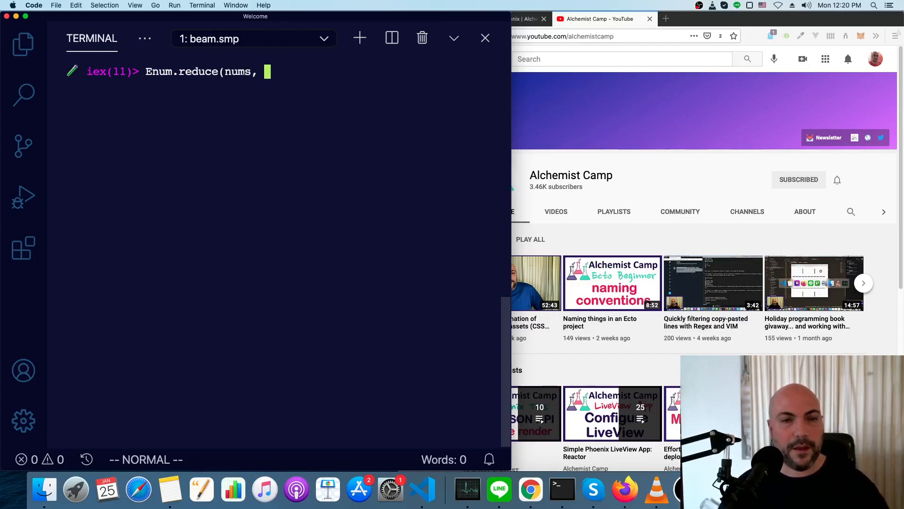
pyautogui.write('1')
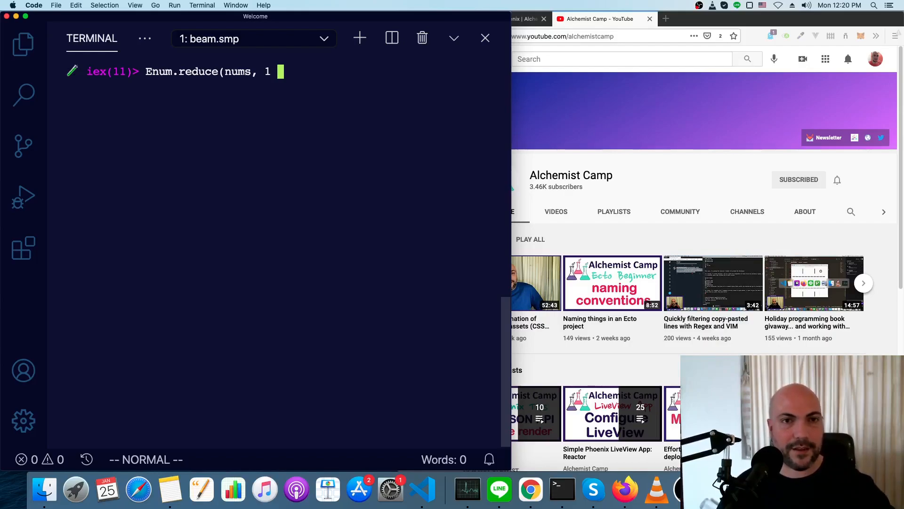
pyautogui.write(',')
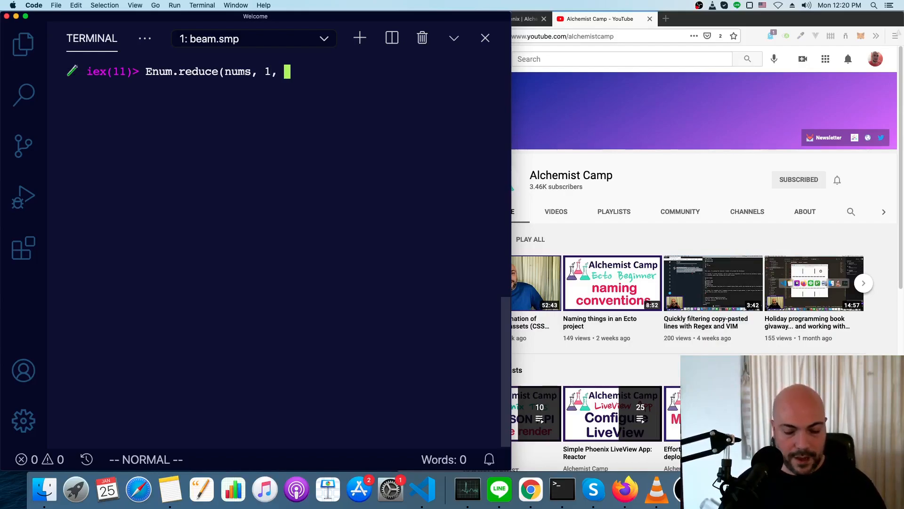
pyautogui.write('fn')
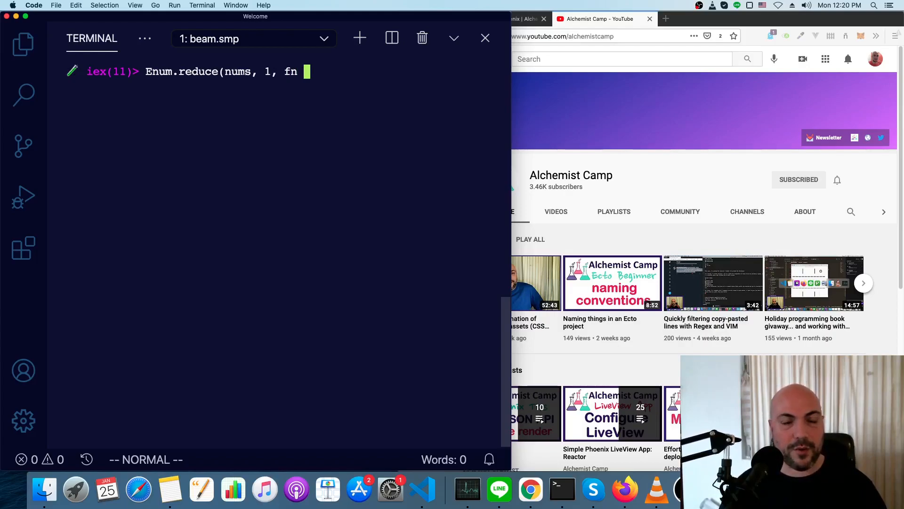
pyautogui.write('a, b -> a * b end')
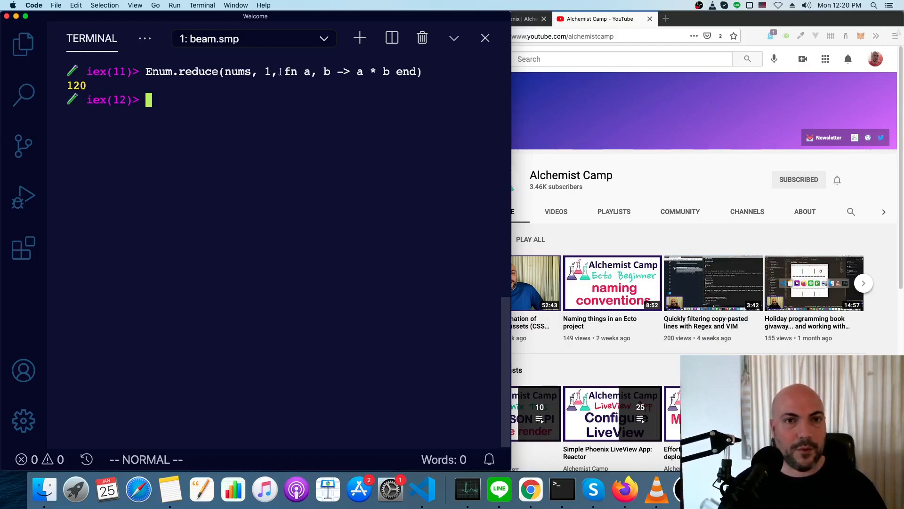
pyautogui.moveTo(284, 71); pyautogui.dragTo(414, 71)
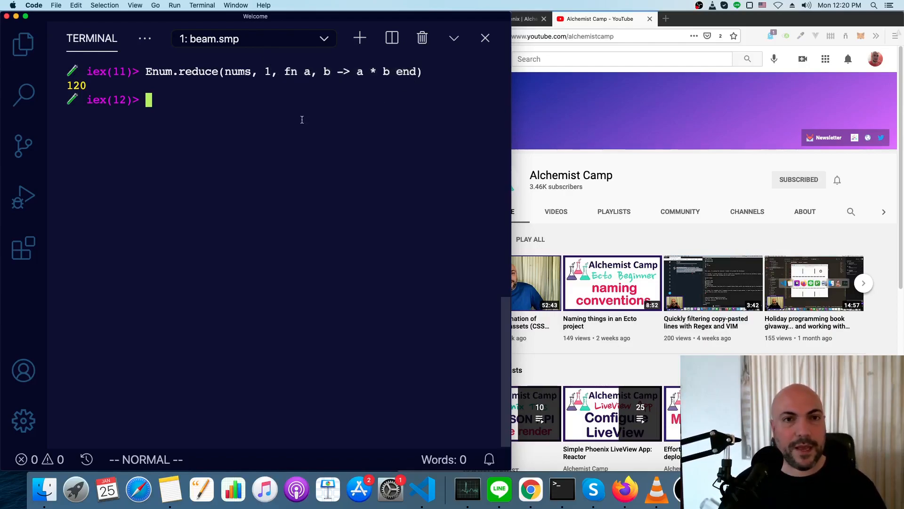
pyautogui.write('prod = fn a, b -> a * b end')
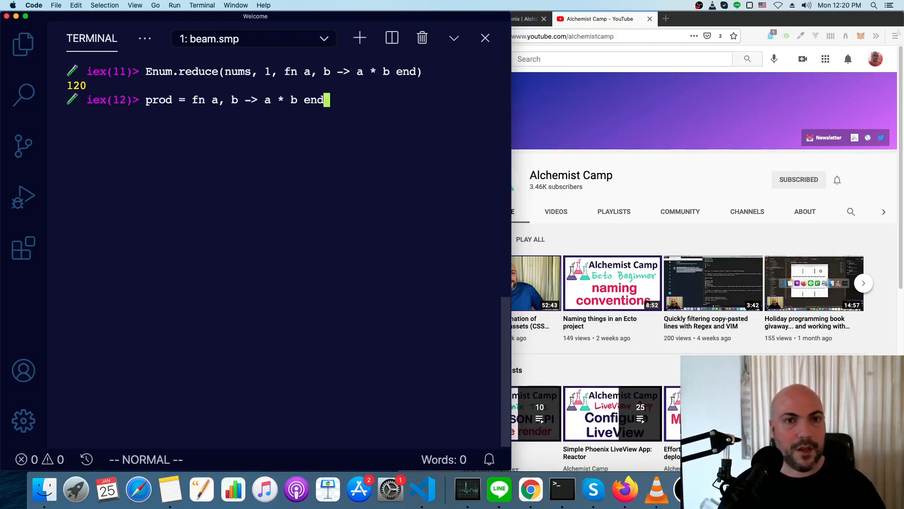
# Define prod as fn a, b -> a * b end, then redefine it as &(&1 * &2).
pyautogui.press('Return')
pyautogui.write('prod = end')
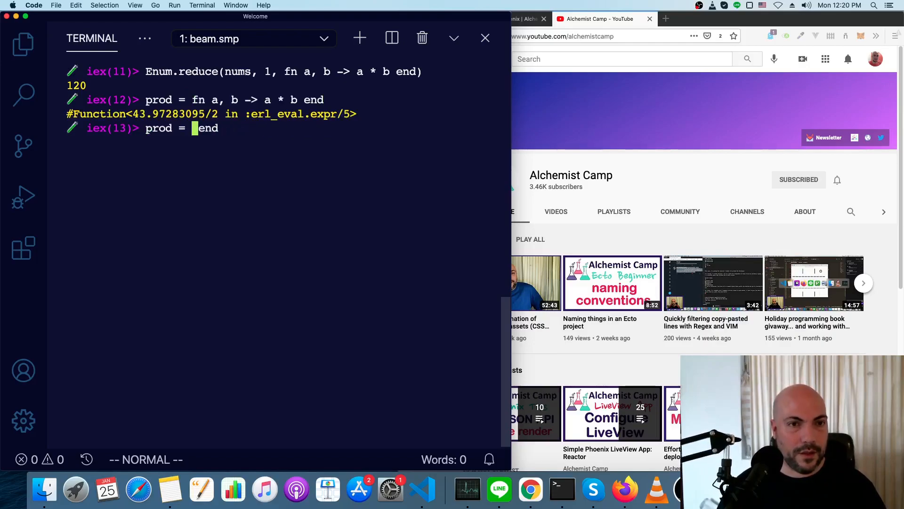
pyautogui.press('Backspace')
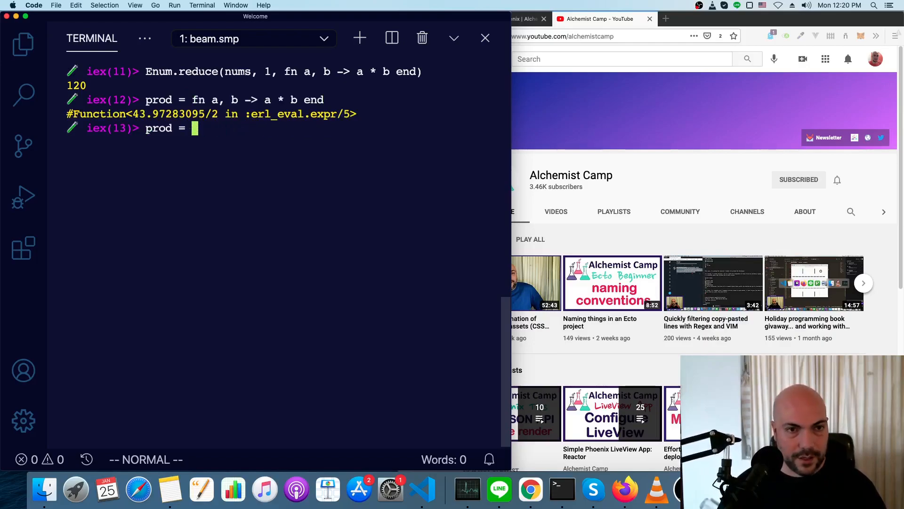
pyautogui.write('&(')
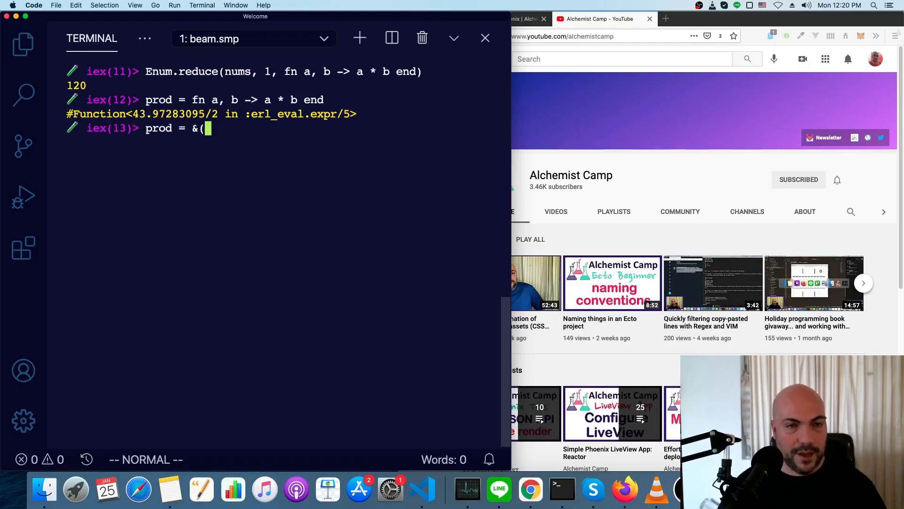
pyautogui.write('&1')
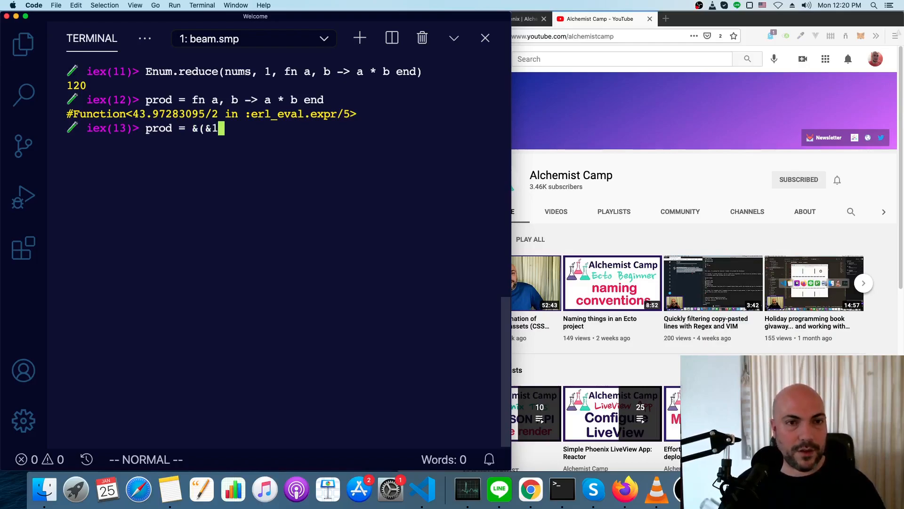
pyautogui.write('* &2')
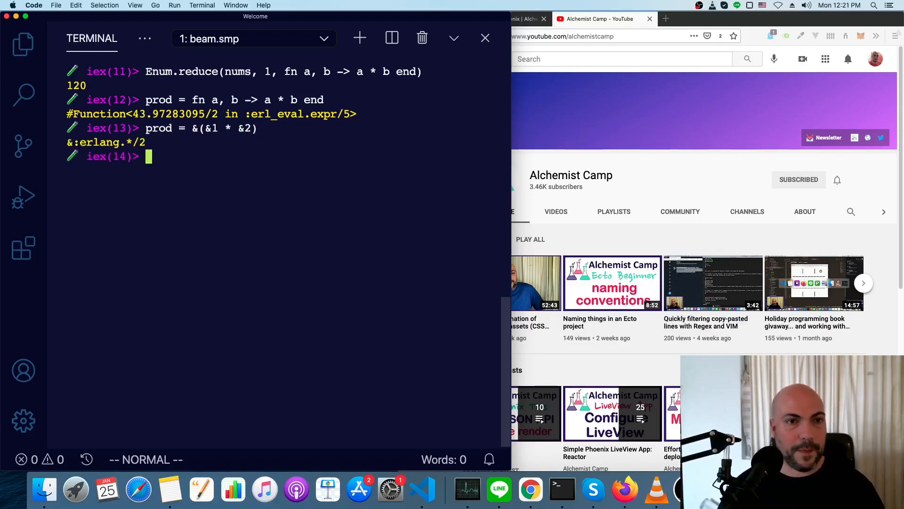
# Call prod.(5, 3), which returns 15.
pyautogui.write('prod(')
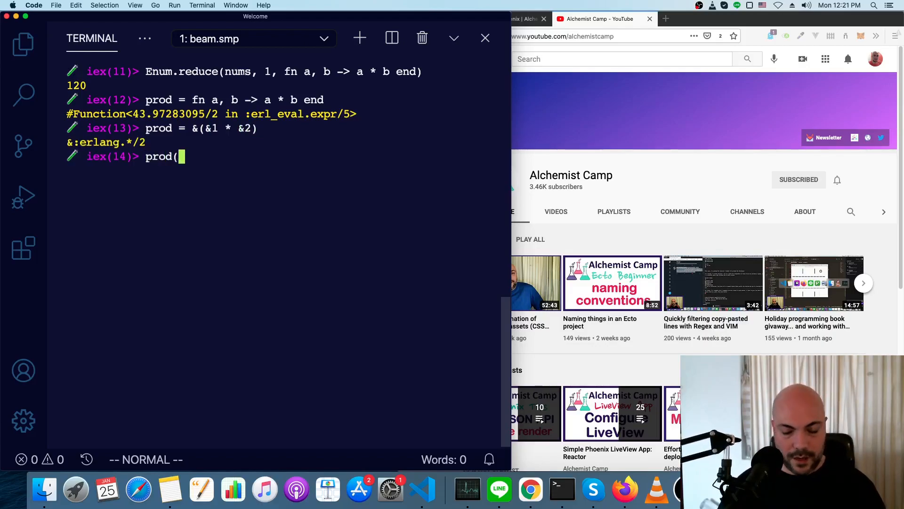
pyautogui.write('(')
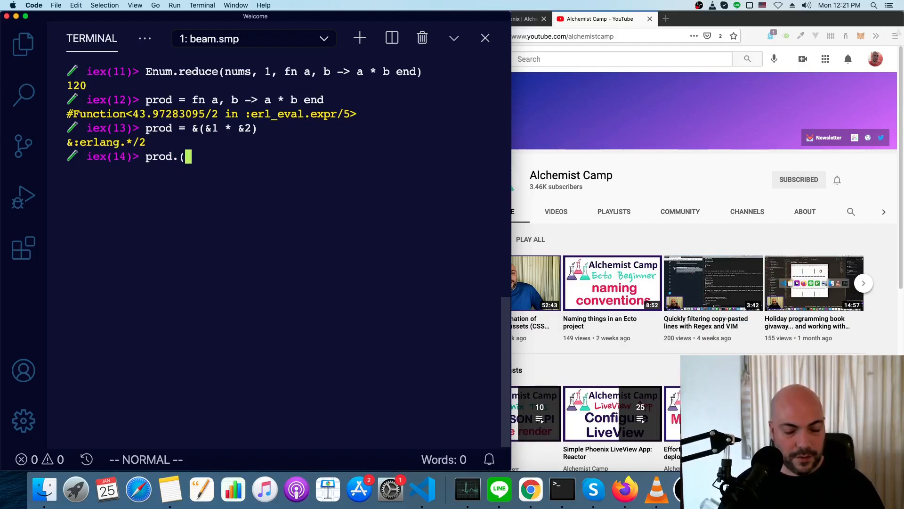
pyautogui.write('5, 3')
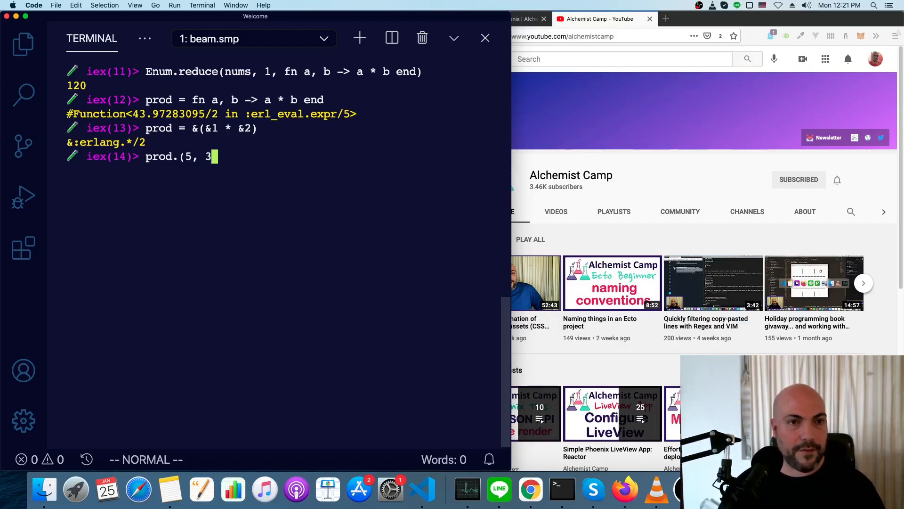
pyautogui.press('enter')
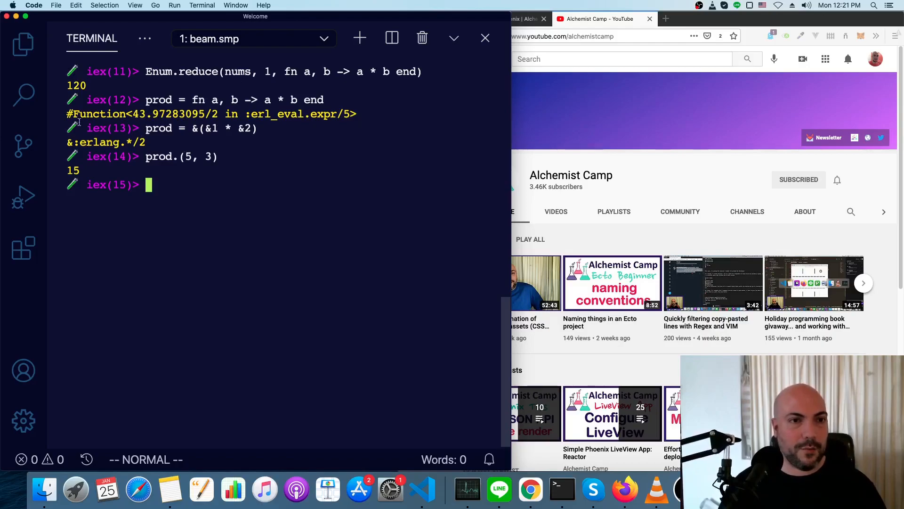
# Inspect &*/2, then reduce nums with &*/2 (120) and &+/2 (15).
pyautogui.write('&*/2')
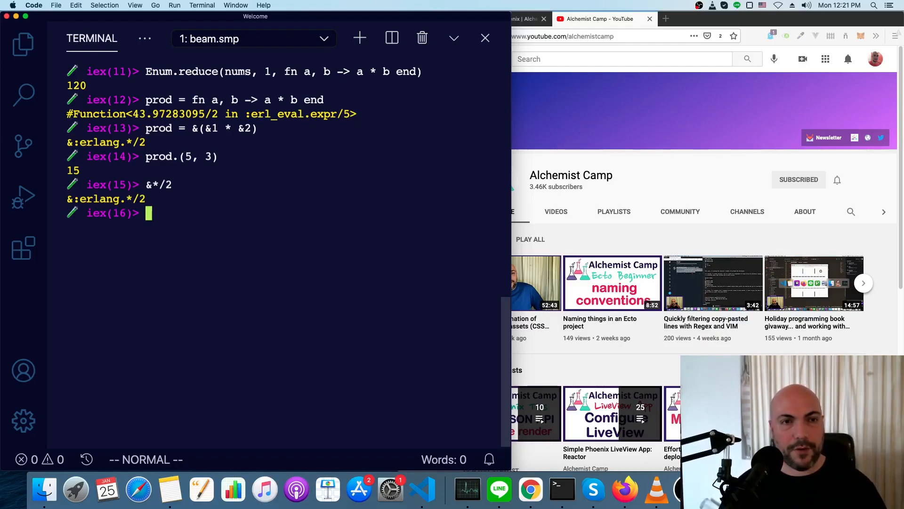
pyautogui.write('Enu')
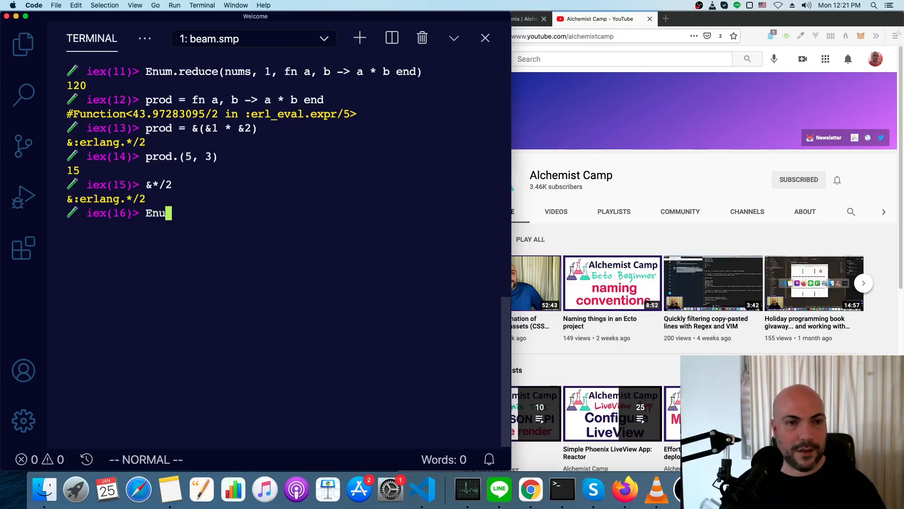
pyautogui.write('.reduce')
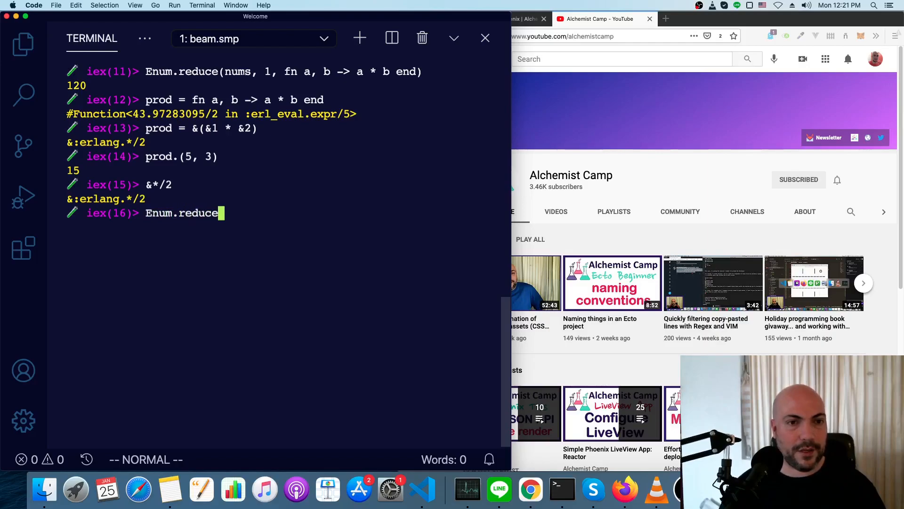
pyautogui.write('(nums,')
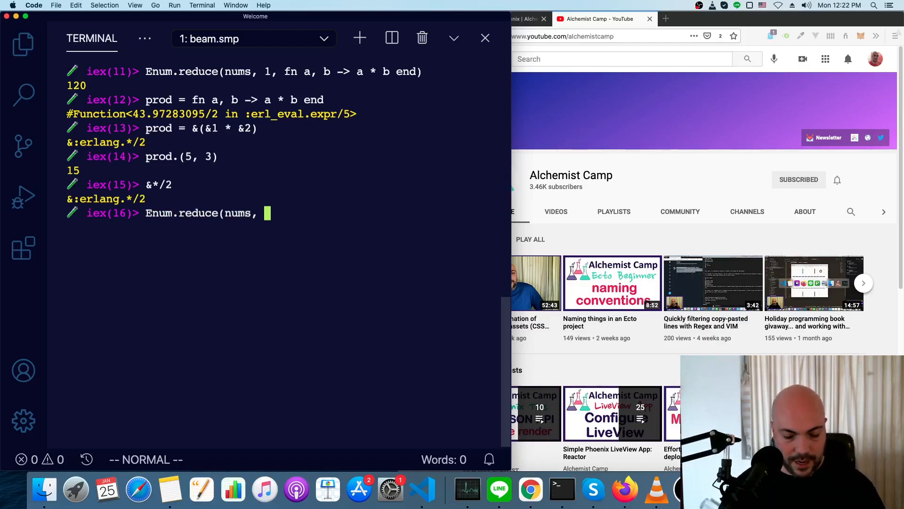
pyautogui.write('&')
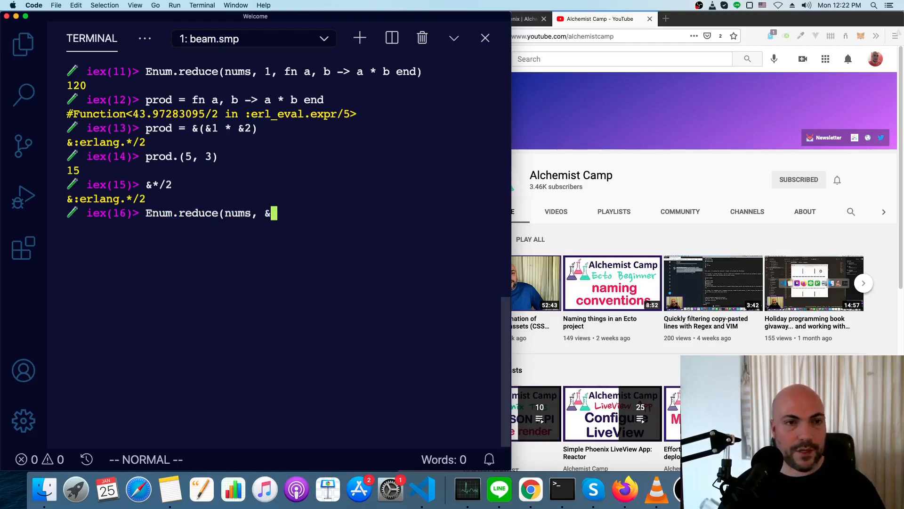
pyautogui.write('*/2')
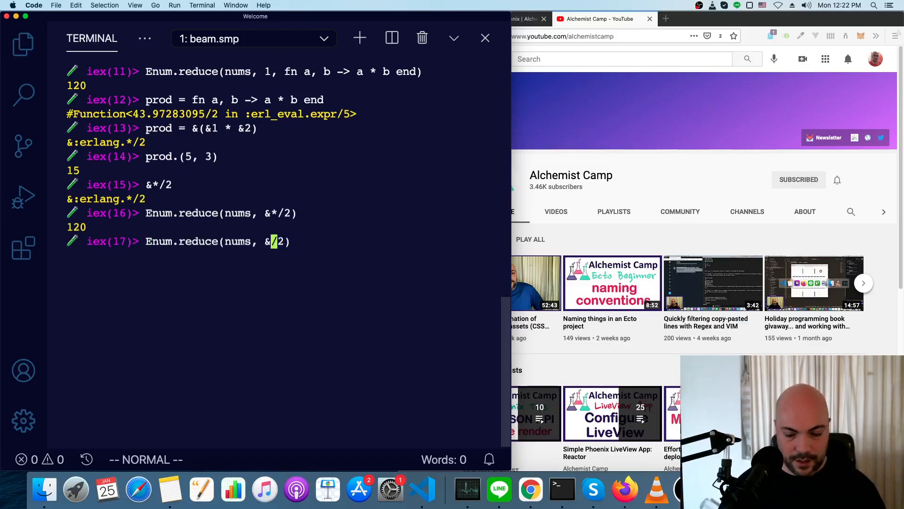
pyautogui.press('Return')
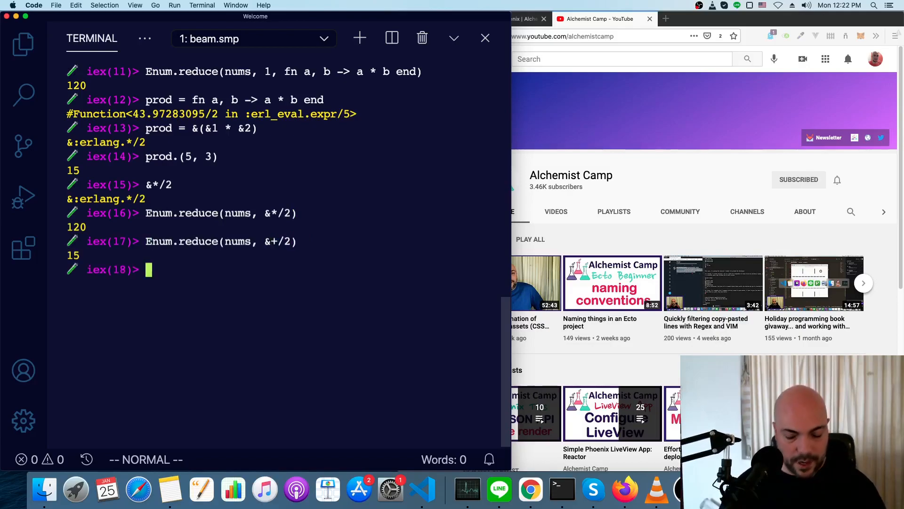
pyautogui.write('nums')
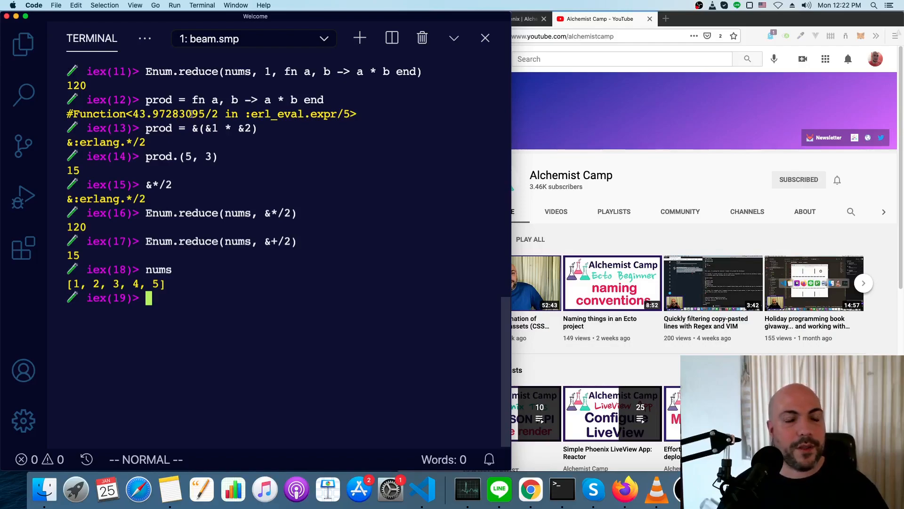
# Highlight the &(&1 * &2) capture expression in the terminal.
pyautogui.doubleClick(224, 128)
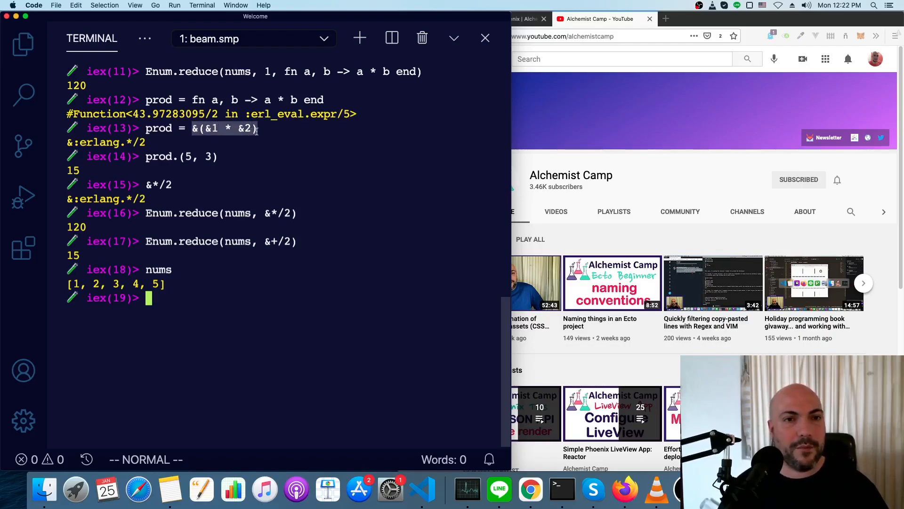